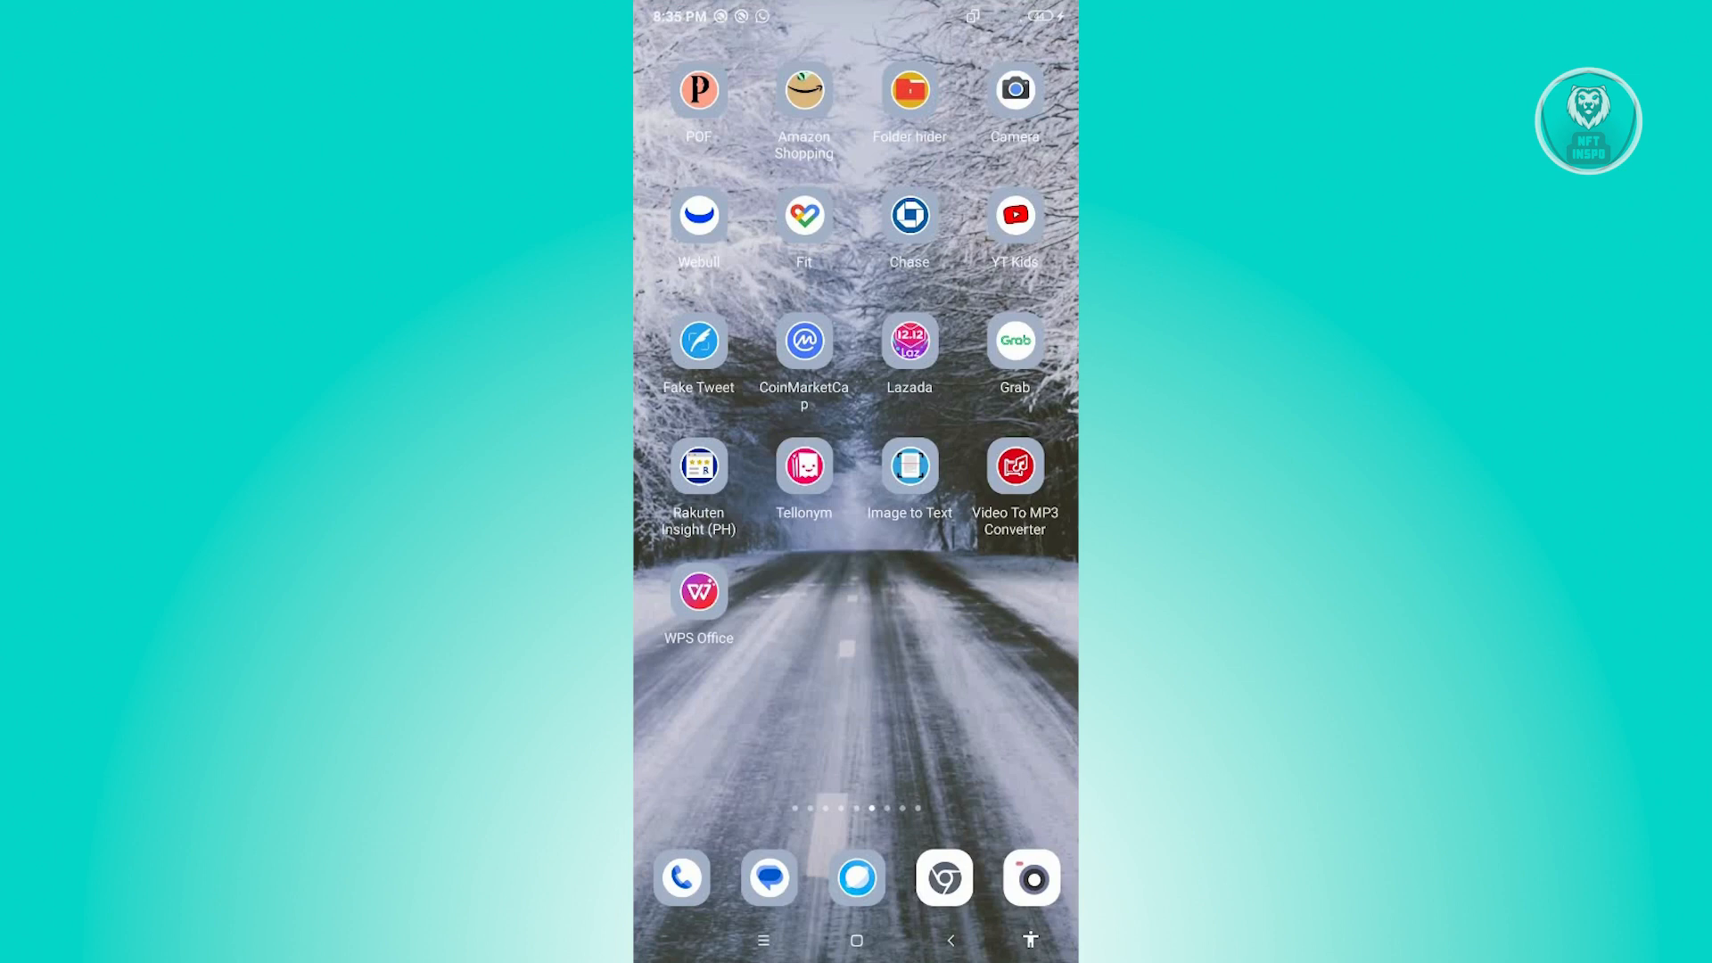
Launch Grab and browse the home search suggestions (lettuce, watsons, transport, contis cake)
click(1013, 338)
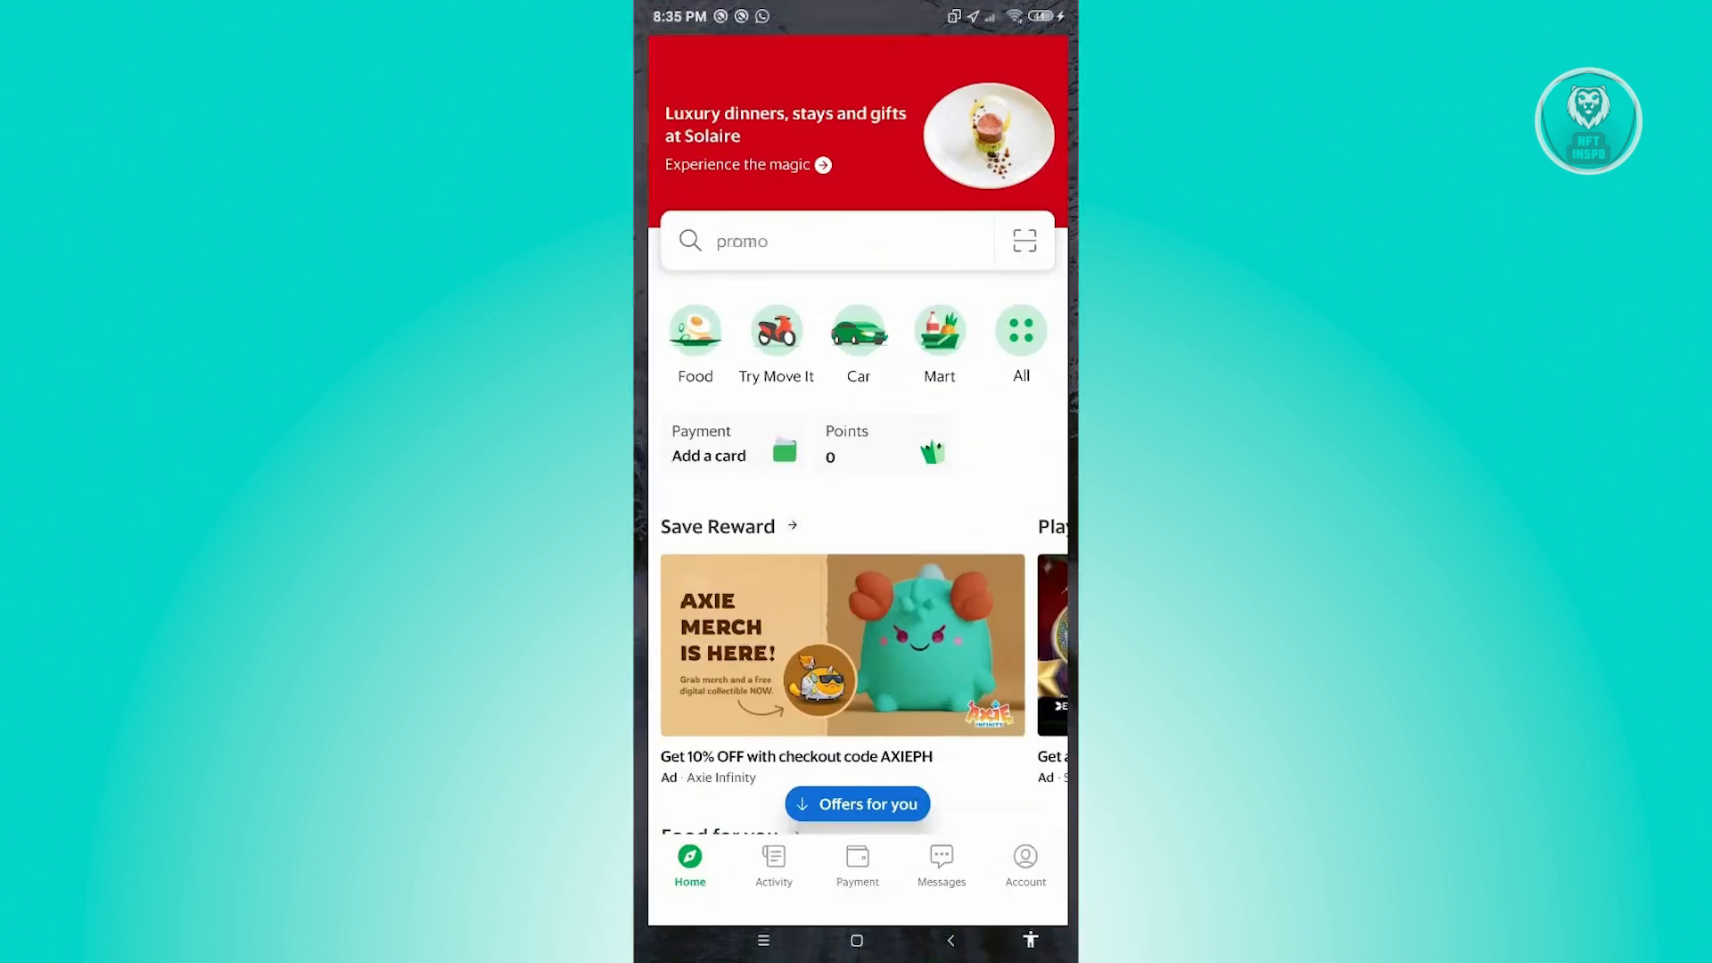
text(lettu)
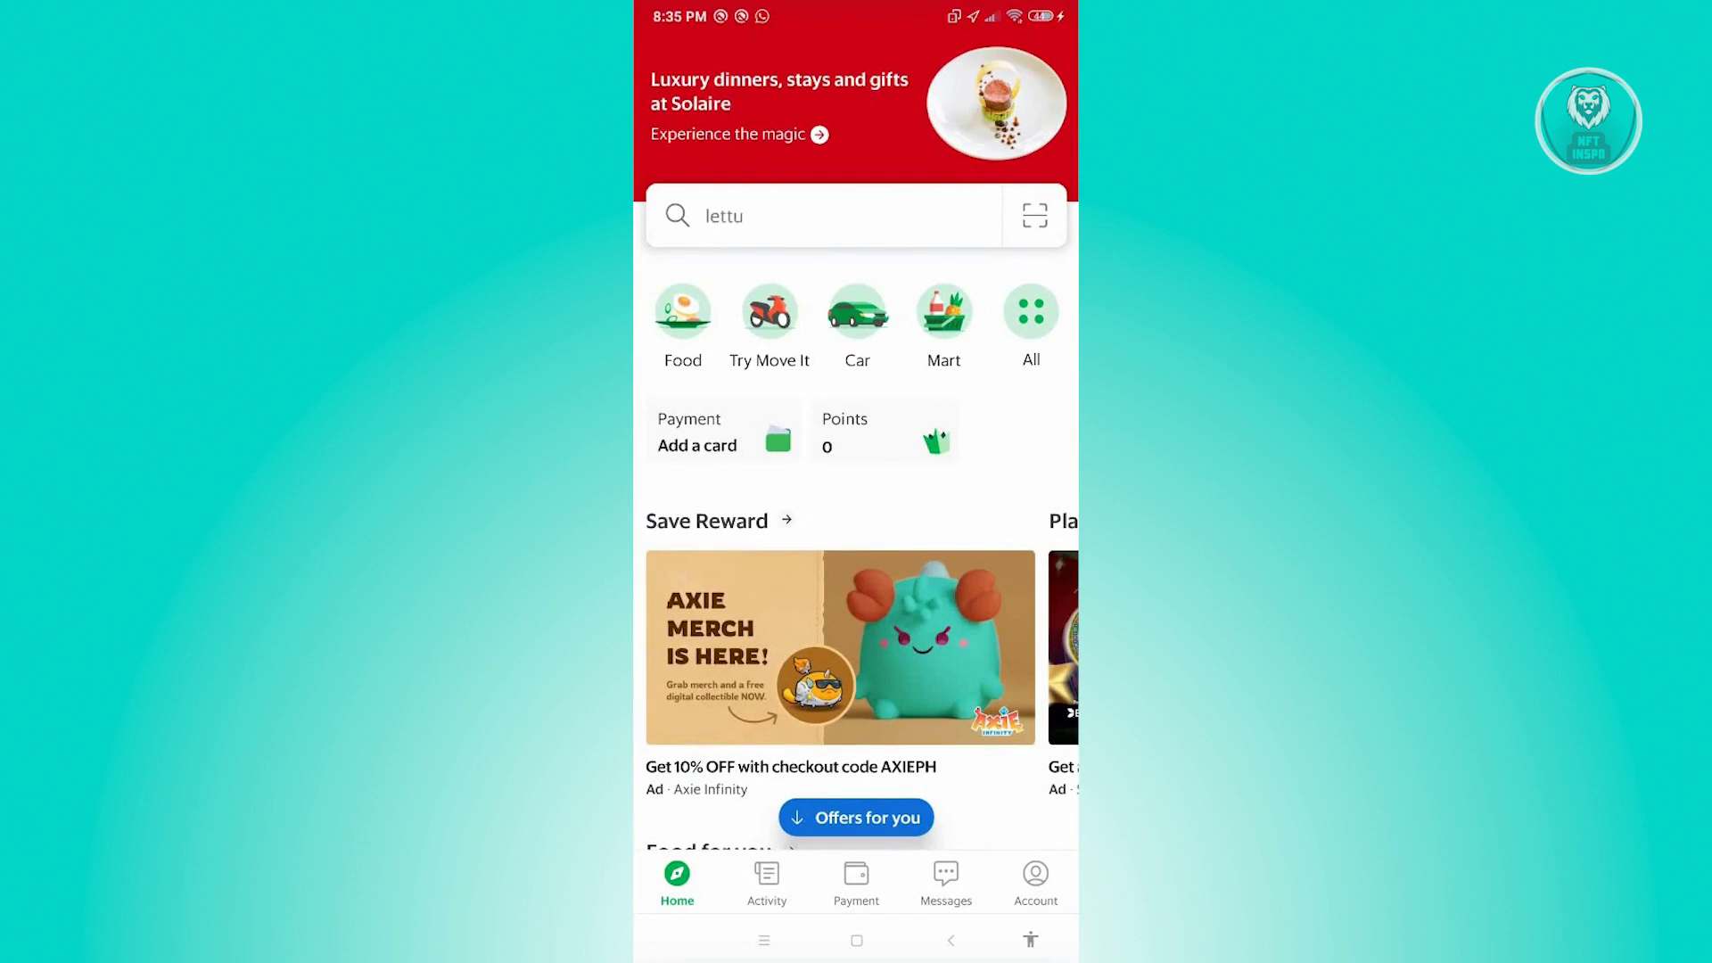
text(ce)
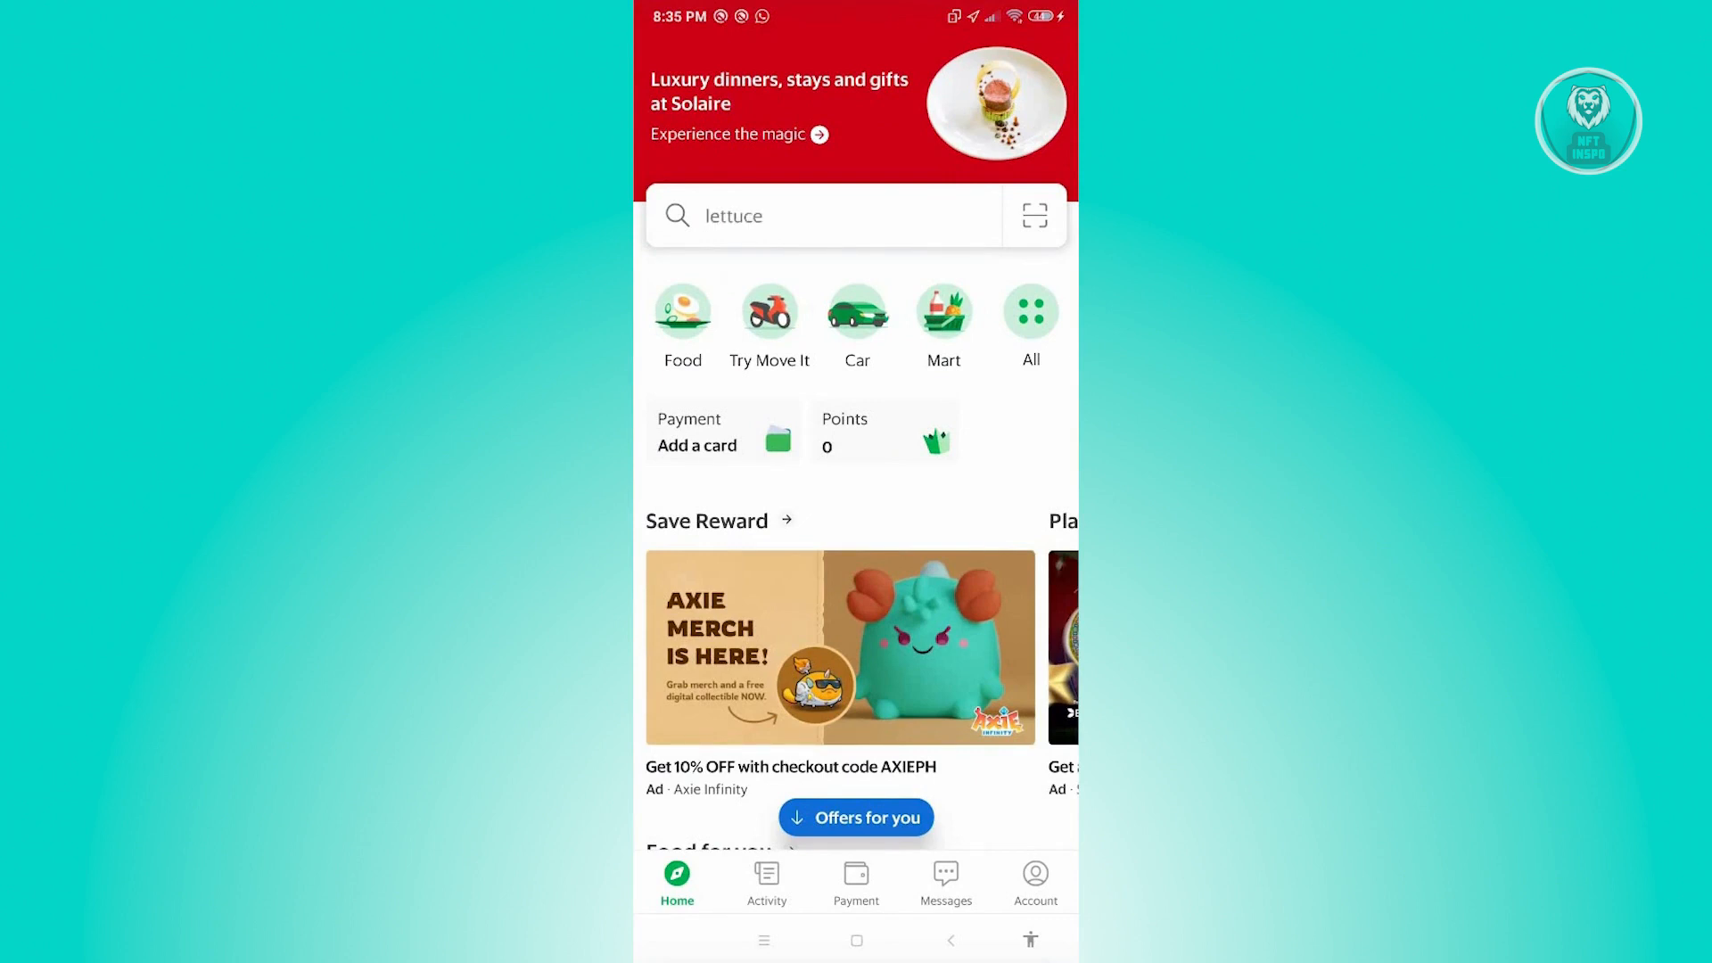
text(watsons)
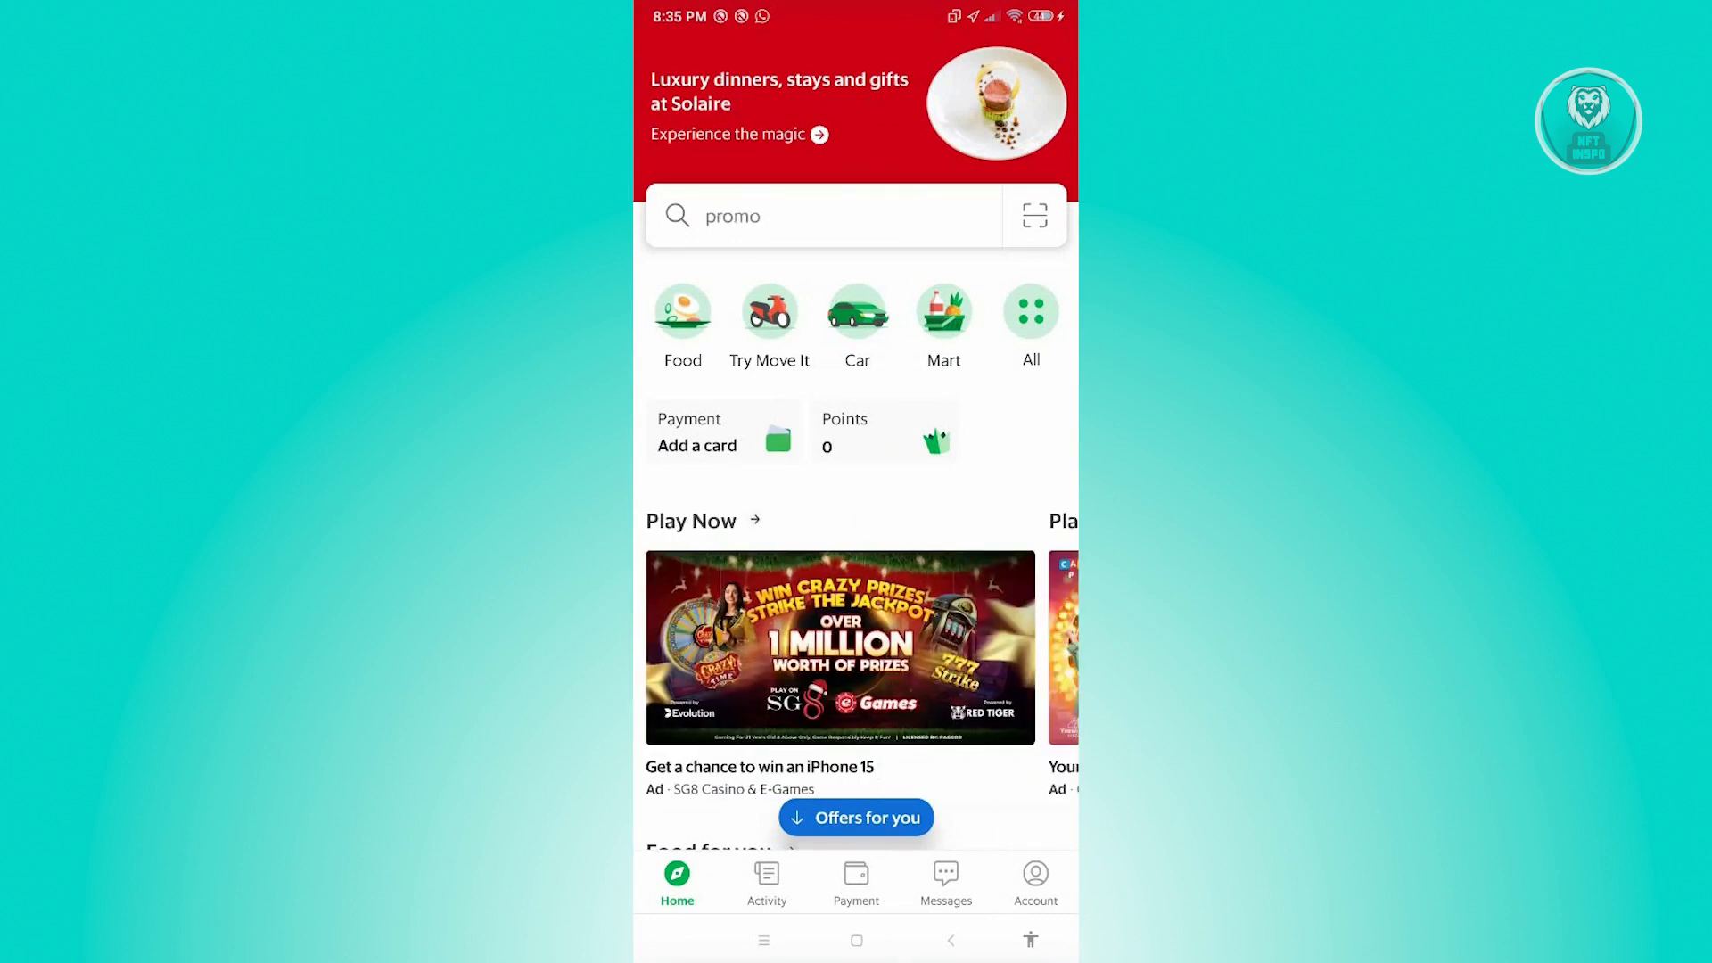
text(watsons)
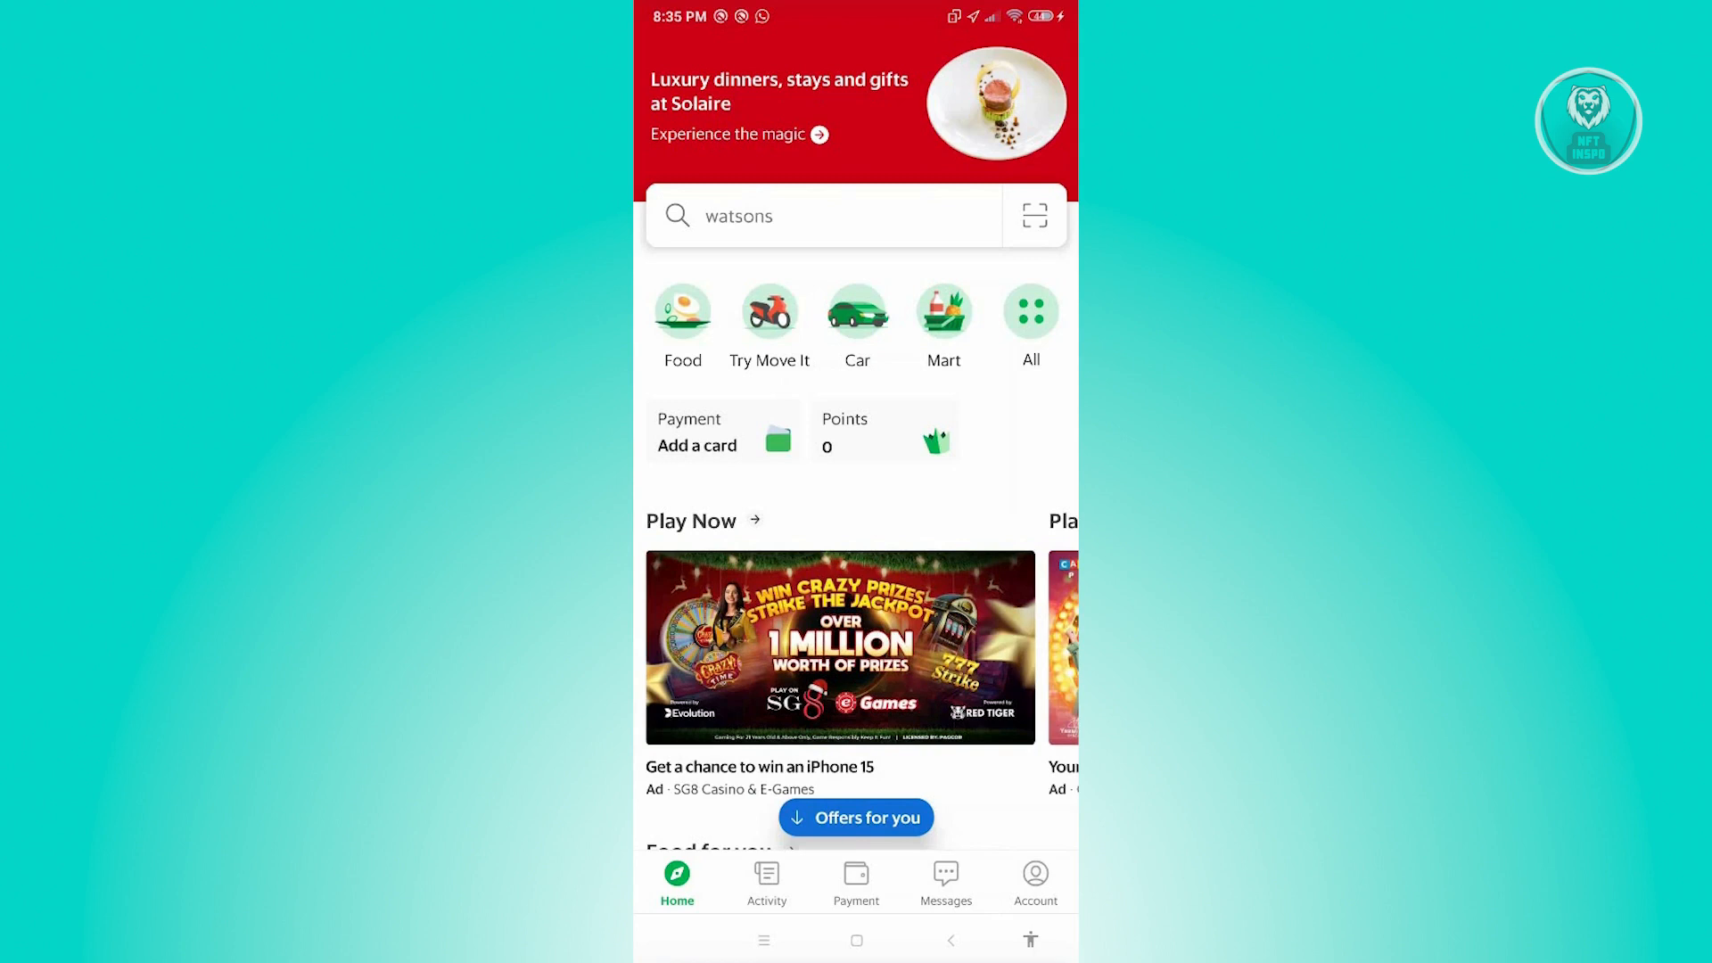
text(transport)
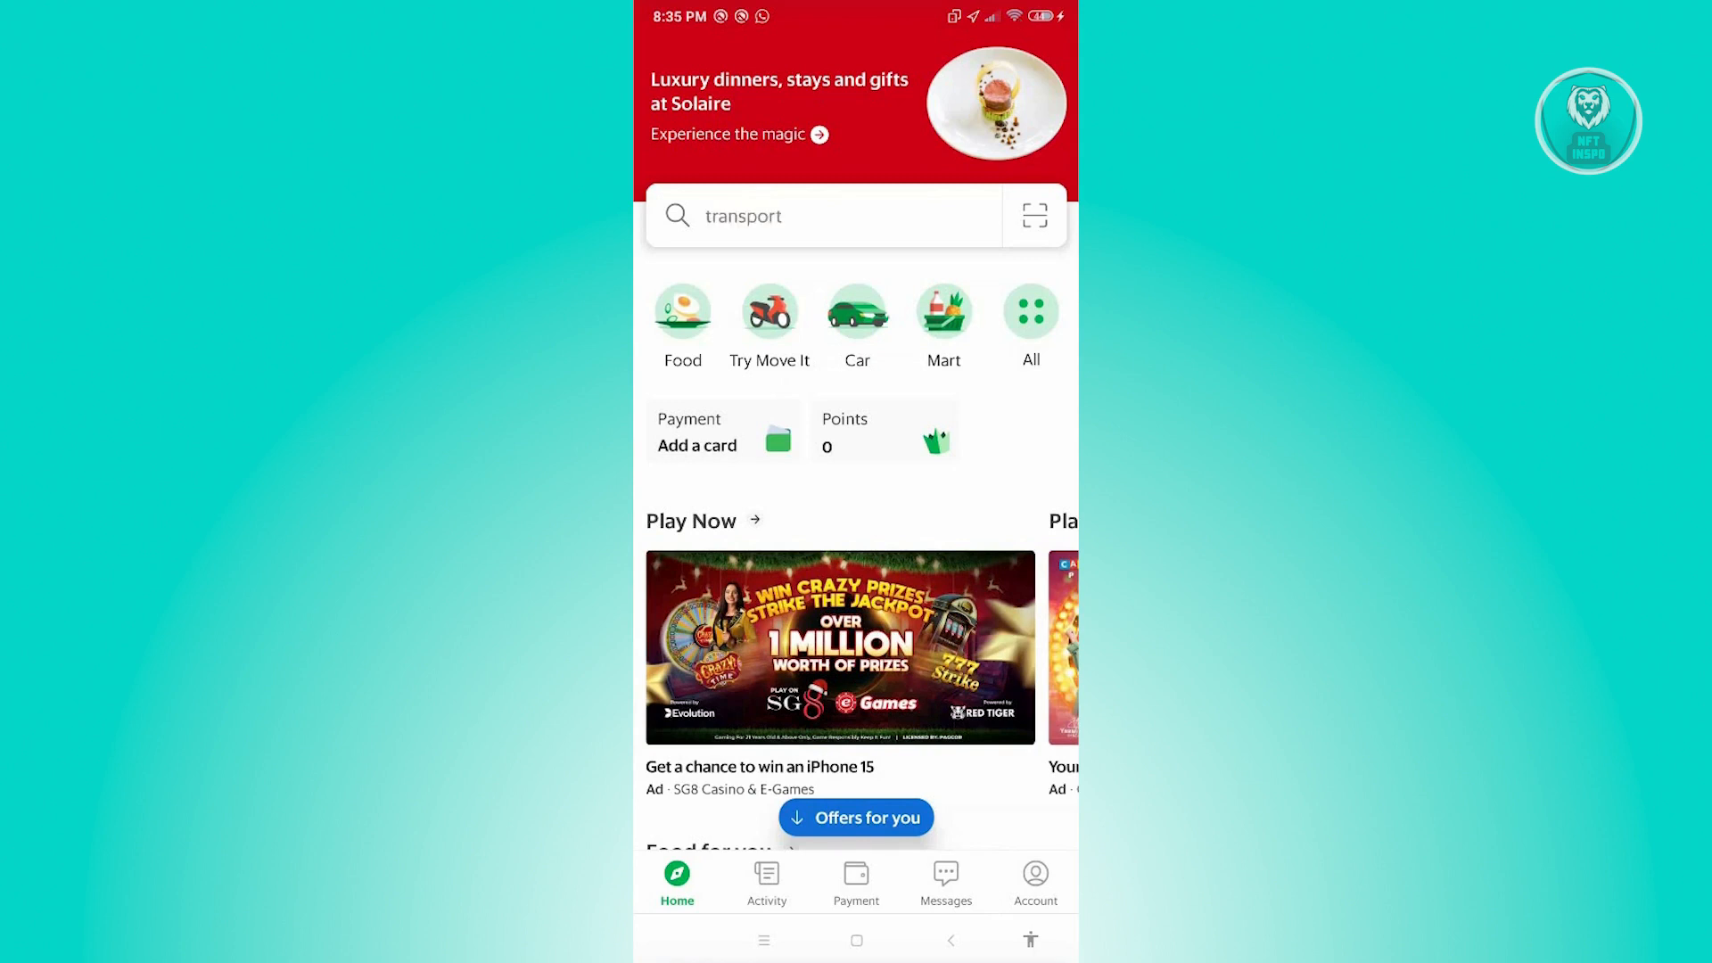
text(contis cake)
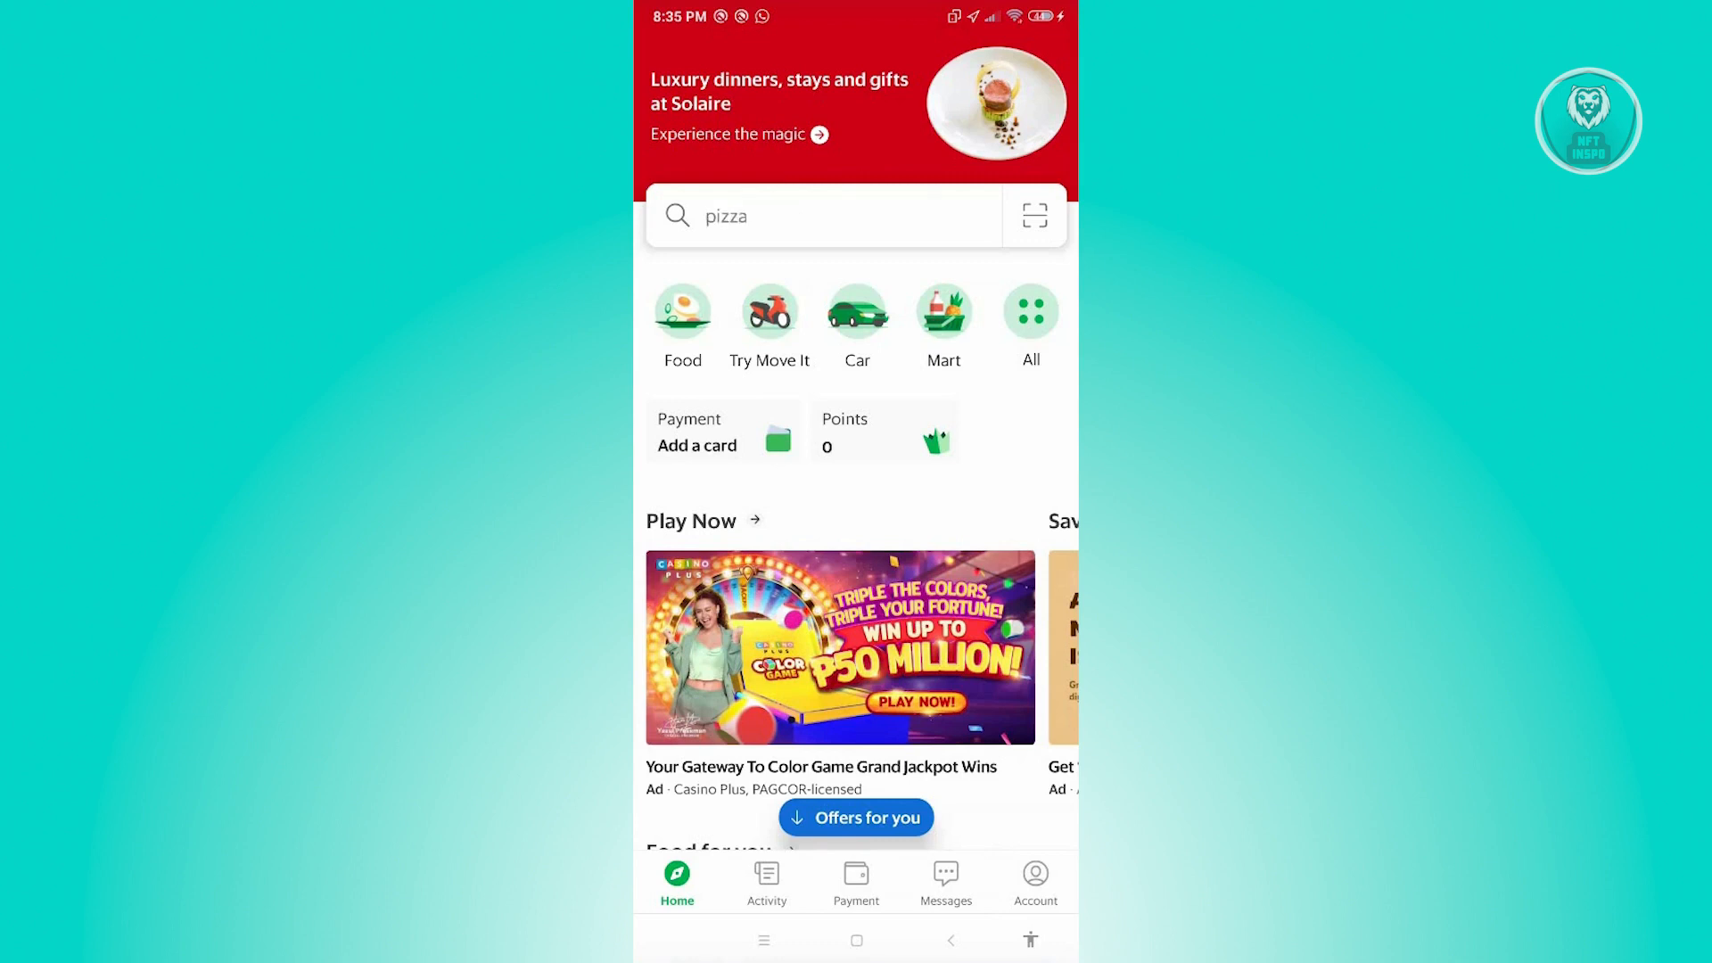
Cycle more search suggestions (starbucks coffee, pizza, transport), then go to the Payment wallet overview
click(824, 216)
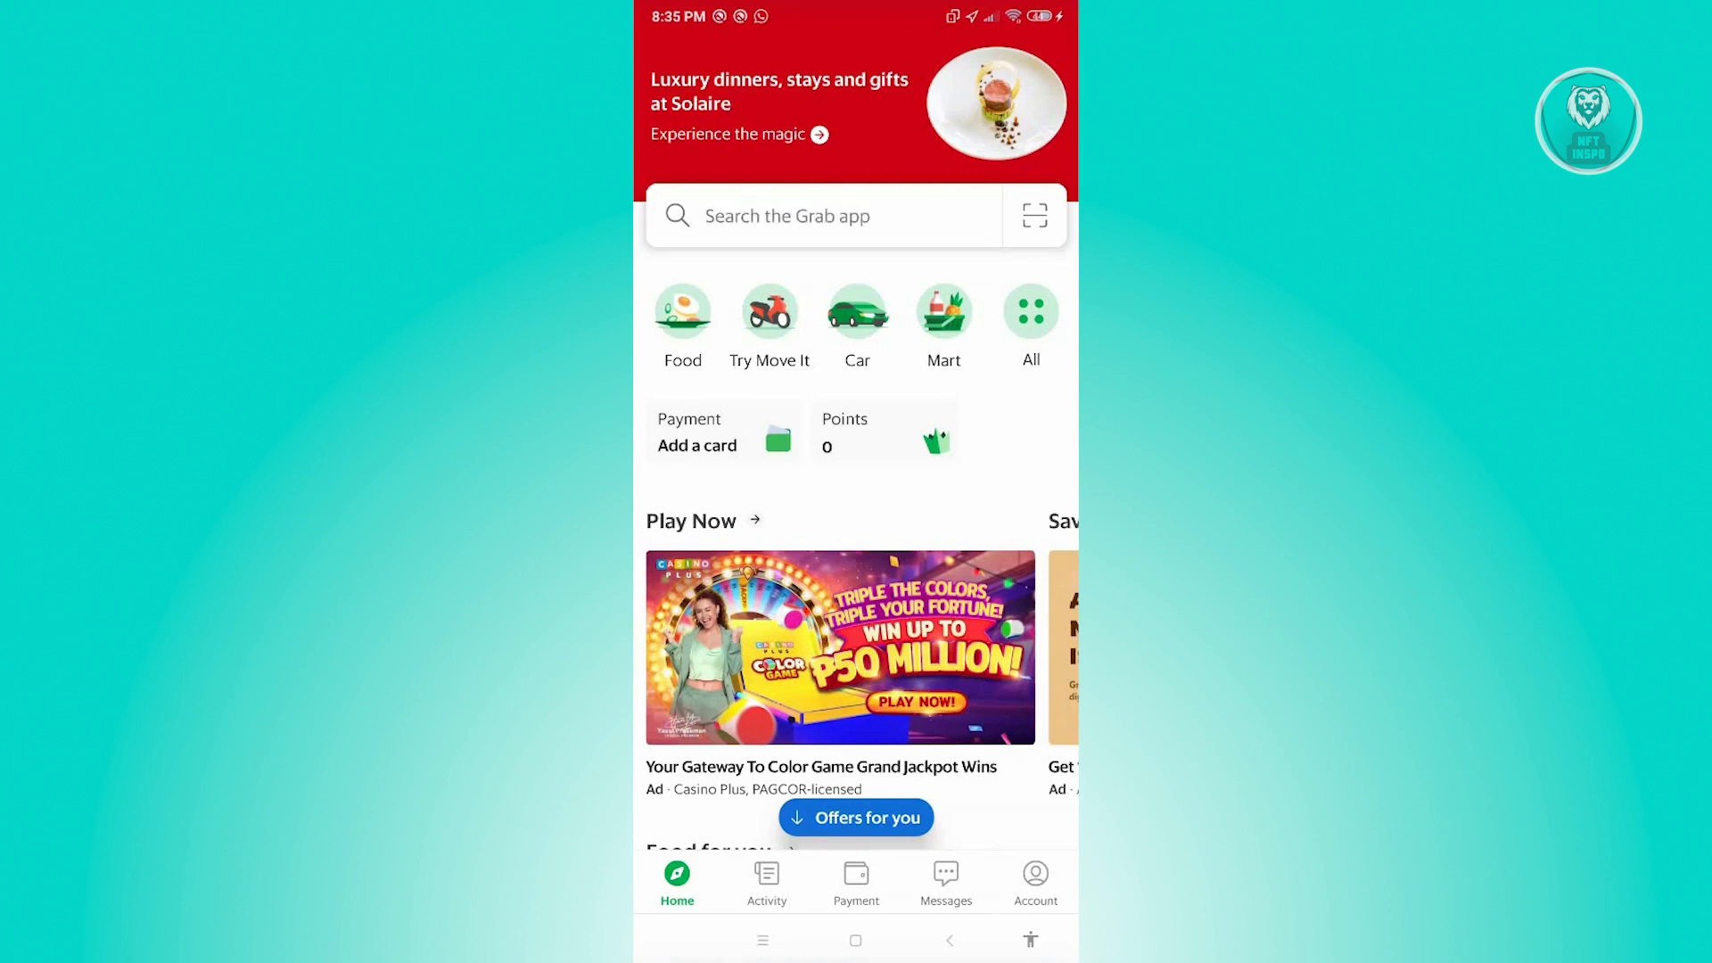
text(lettuce)
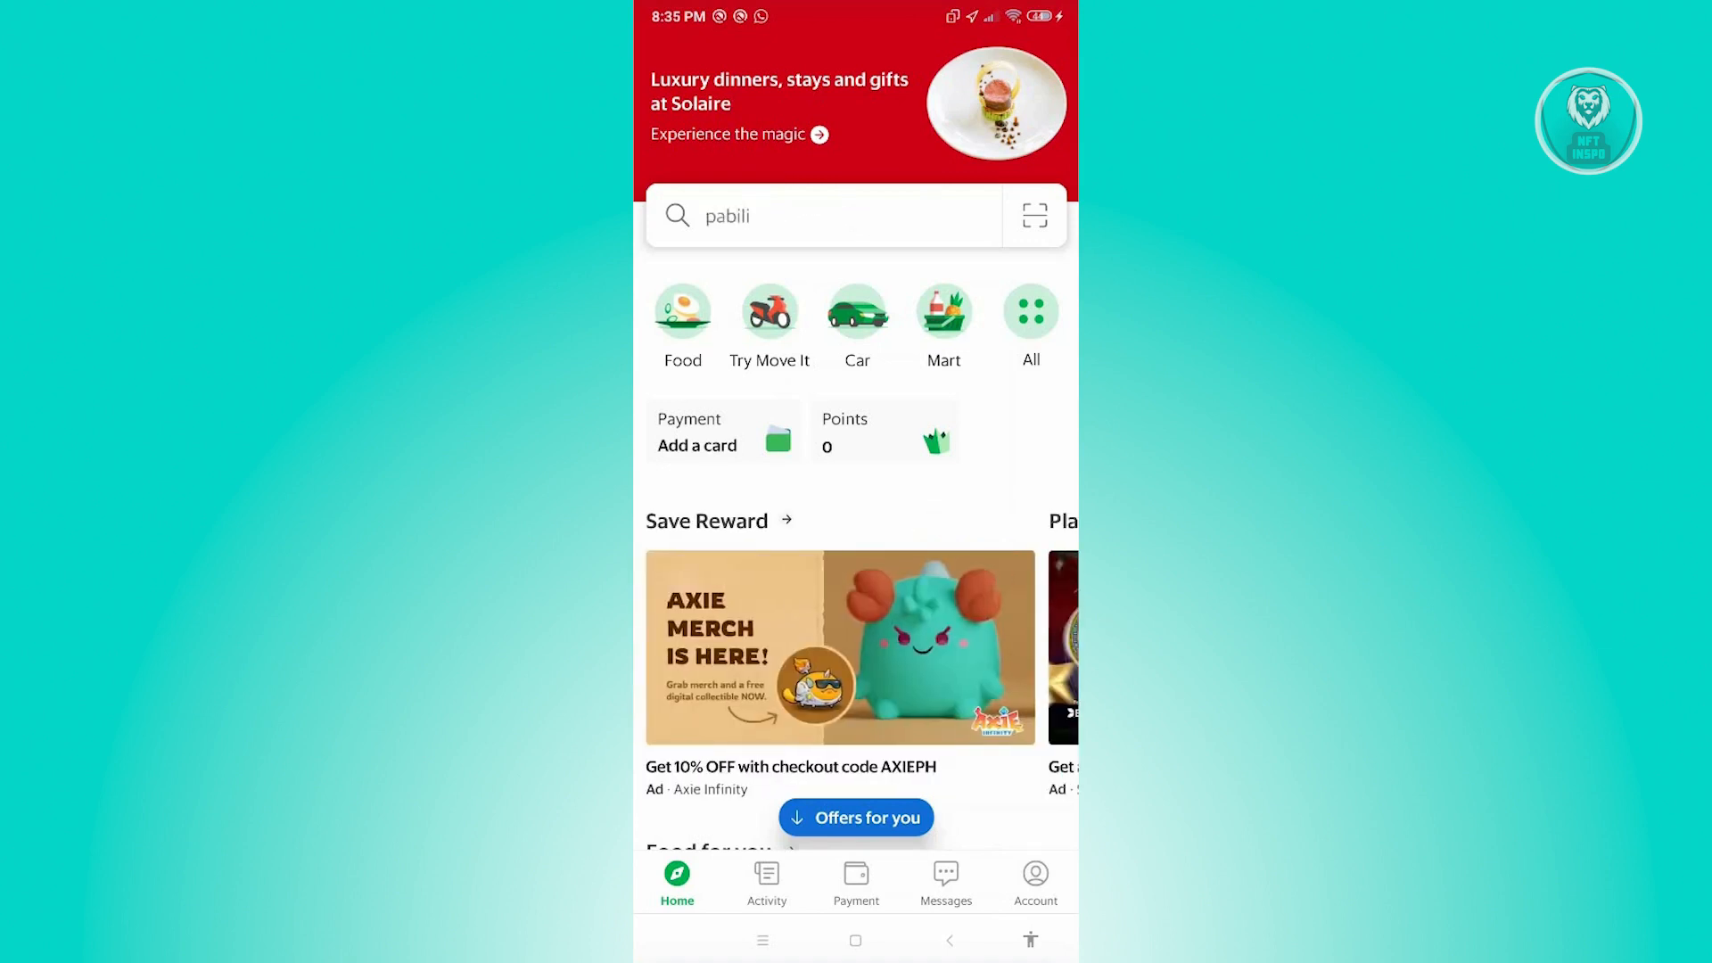
text(starbucks co)
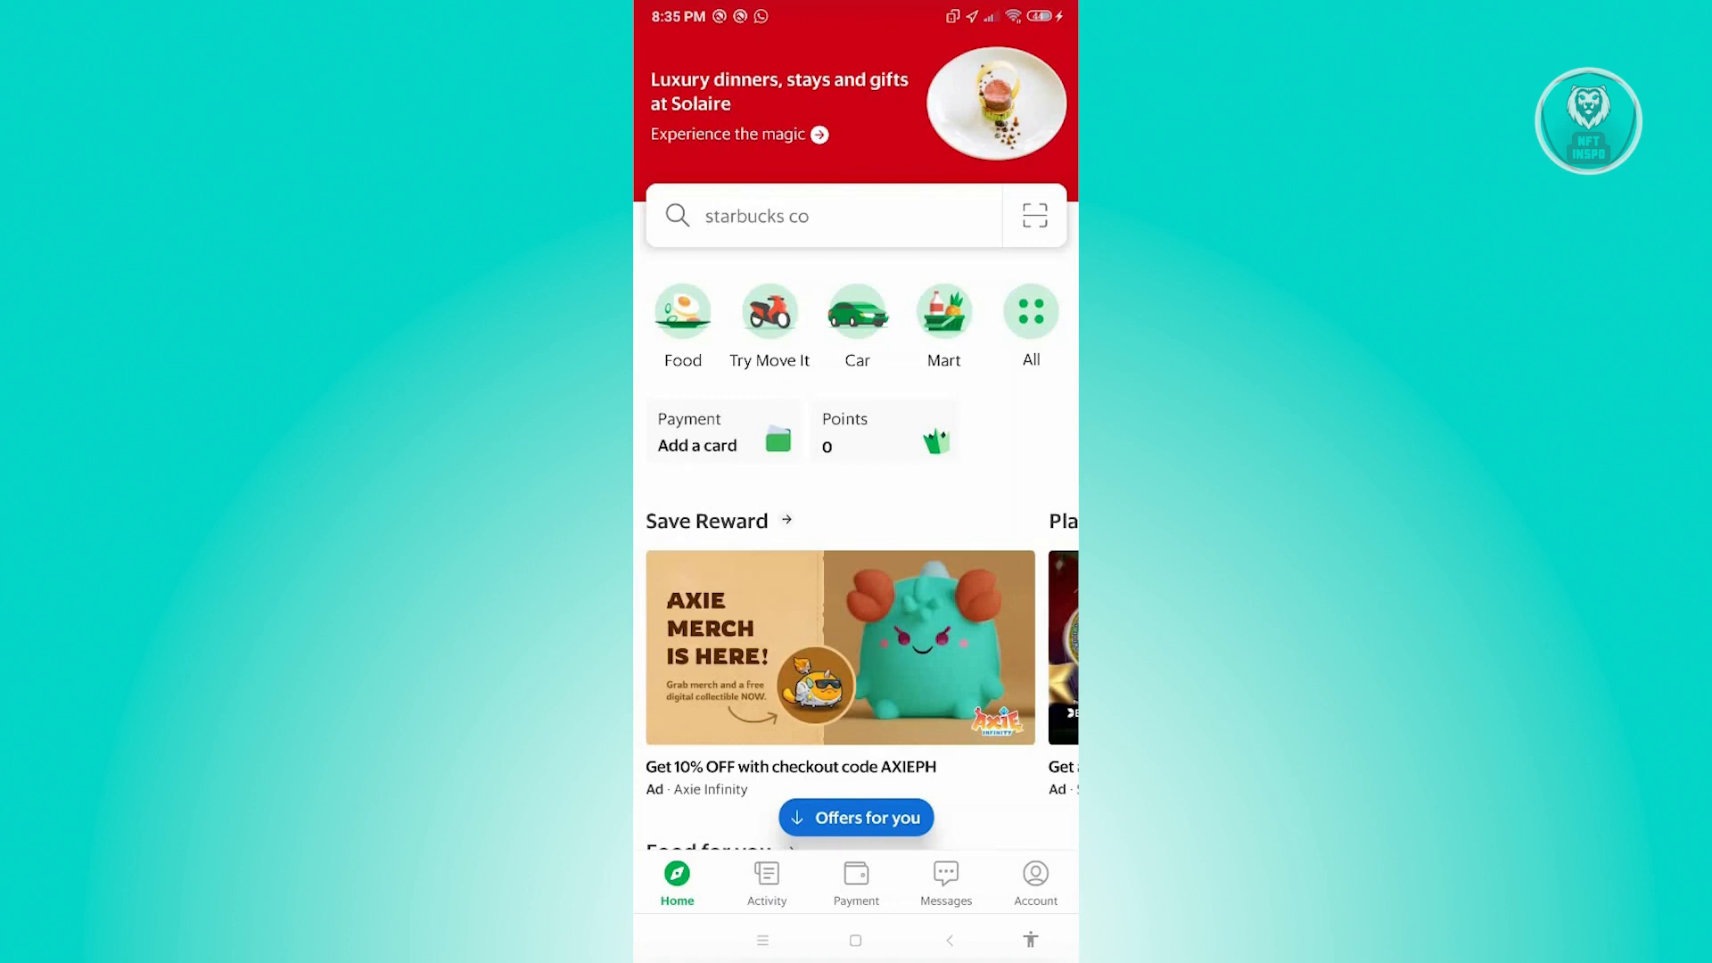
text(ffee)
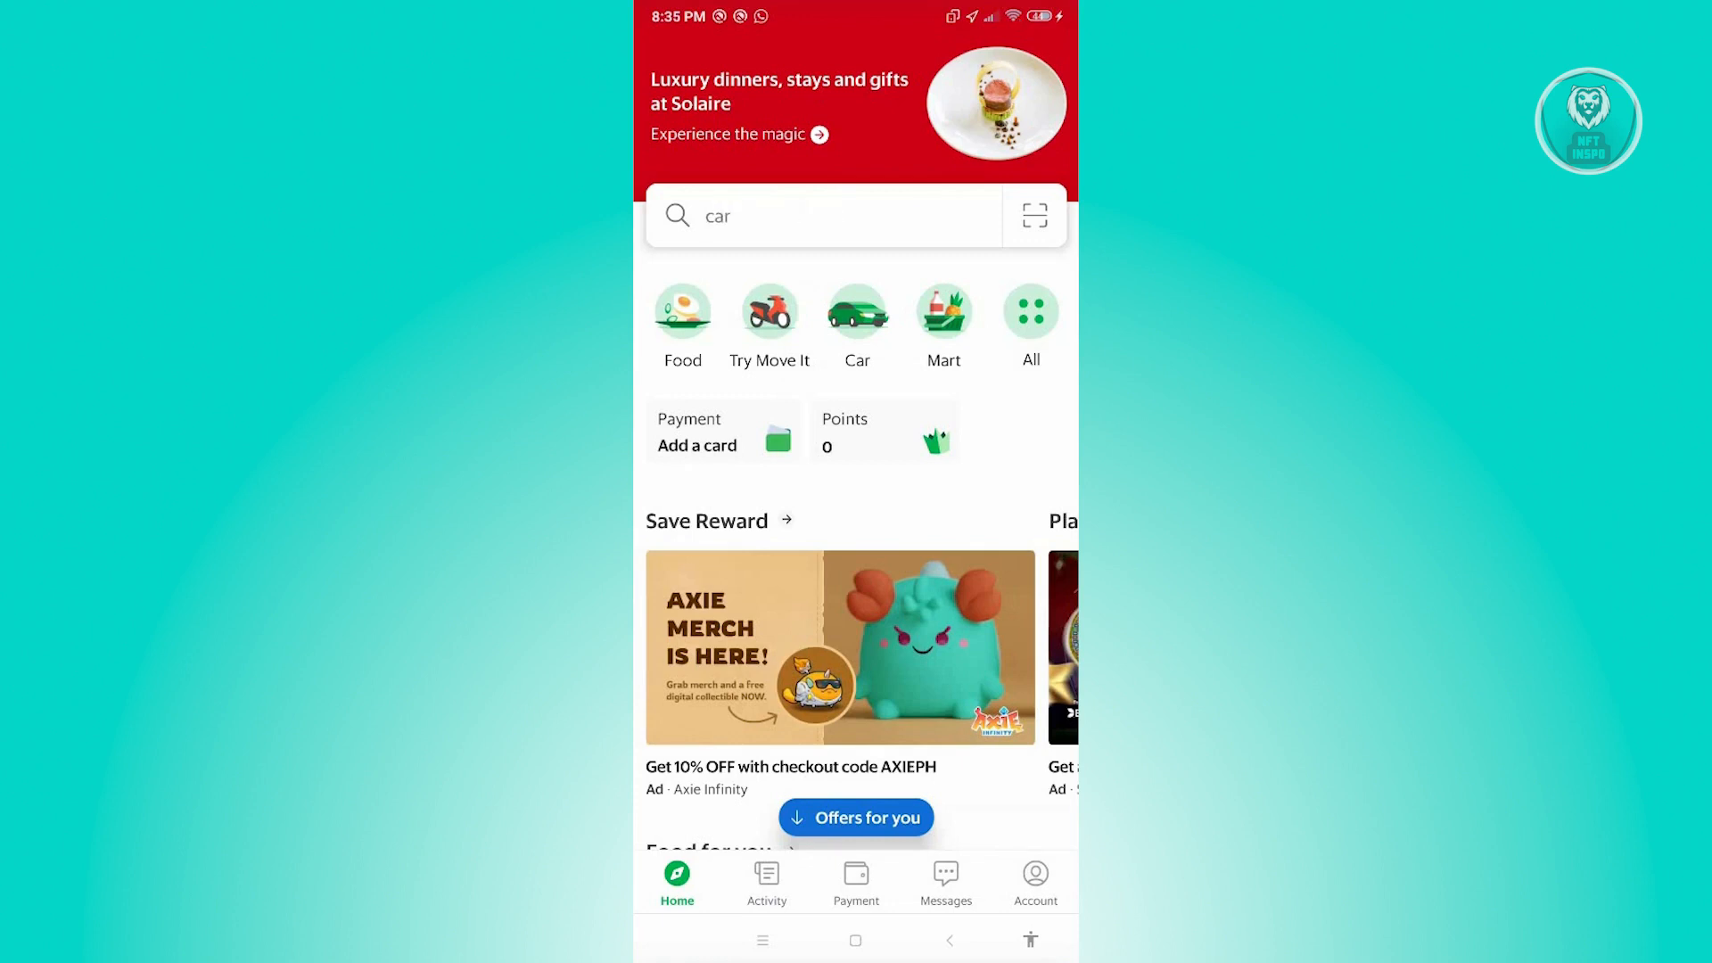
text(pizza)
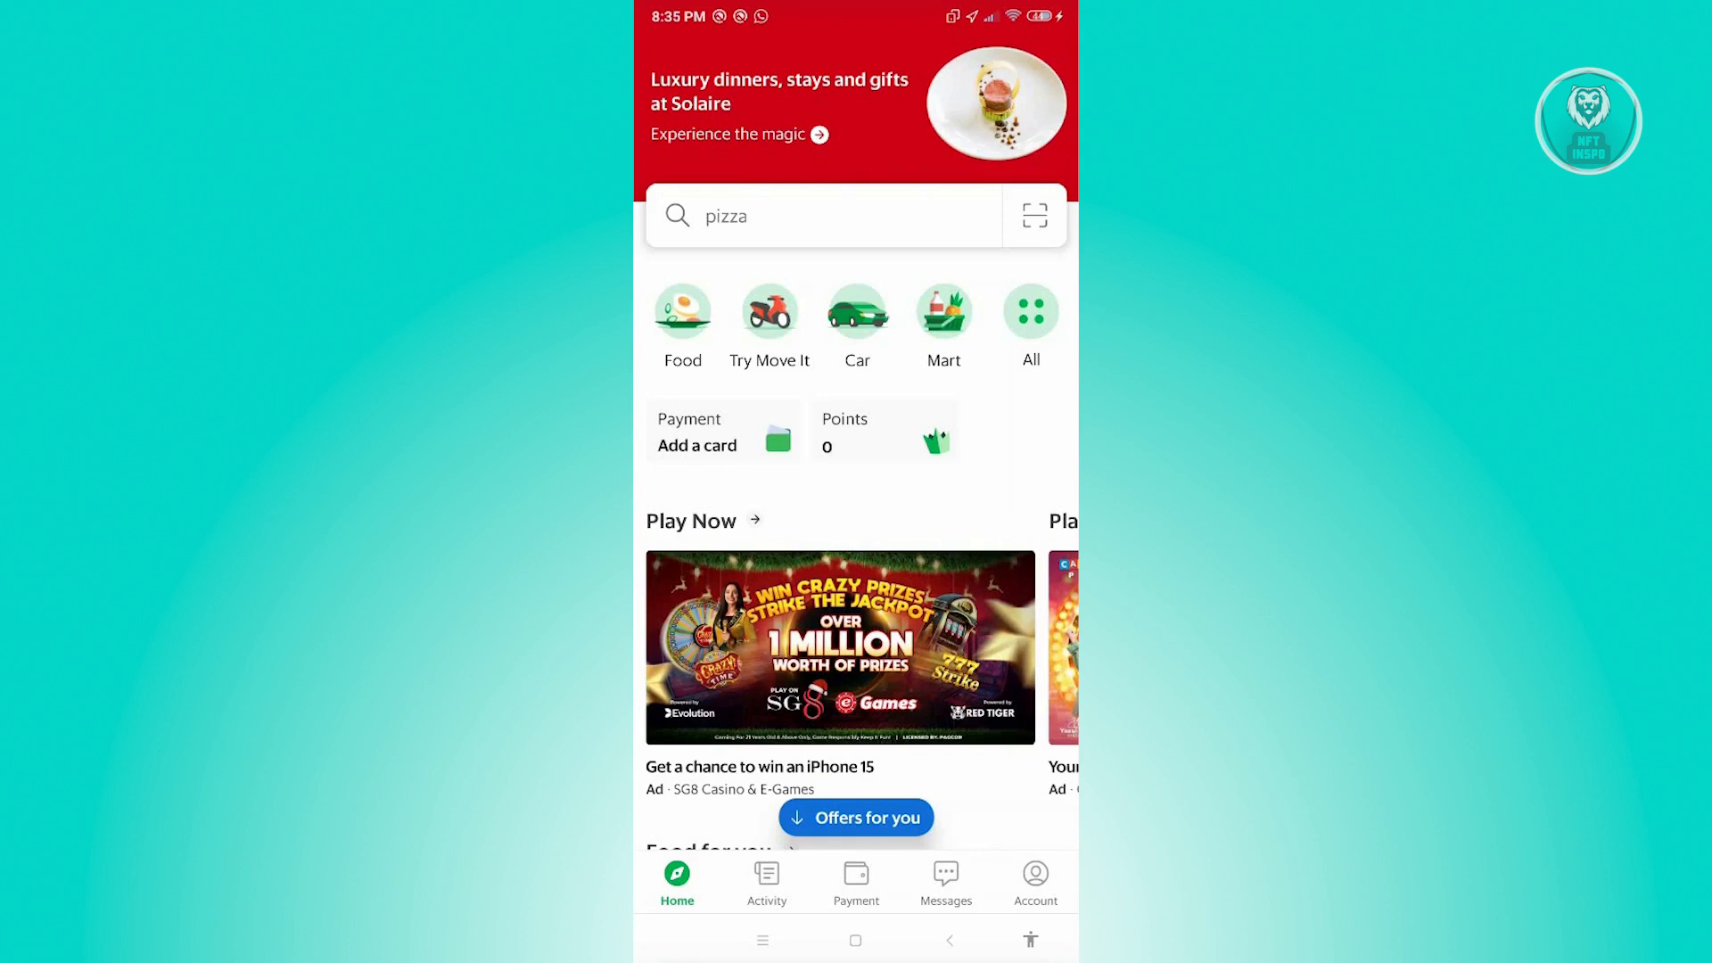
text(transport)
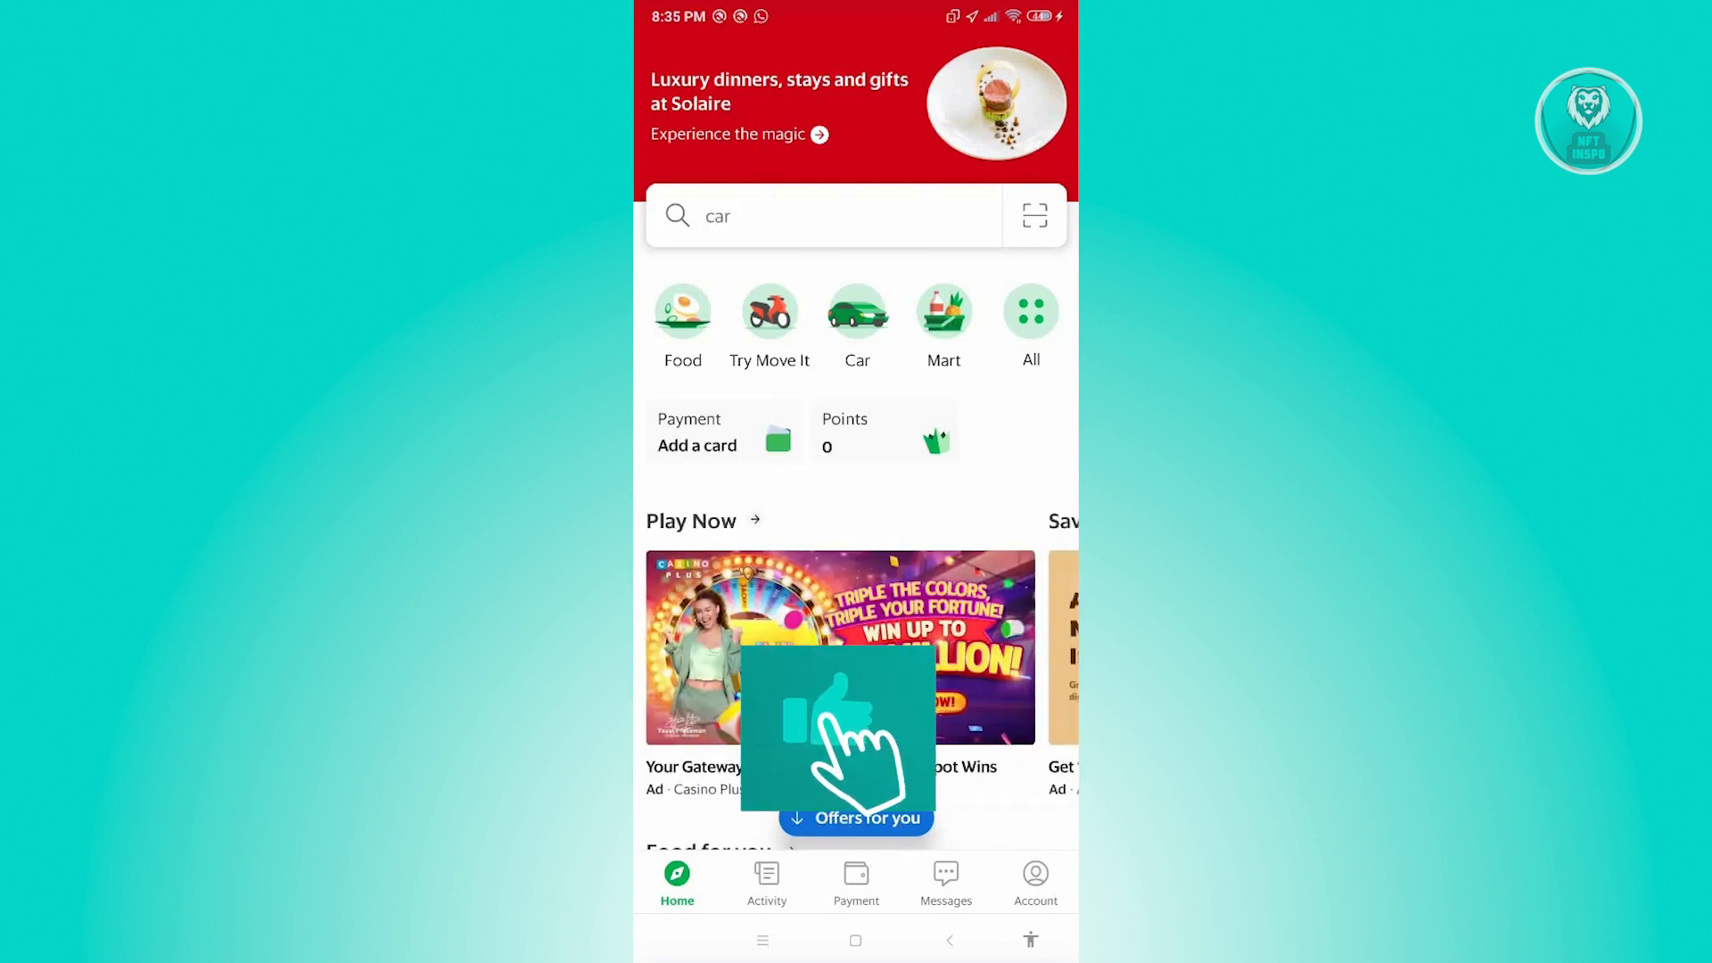
click(854, 881)
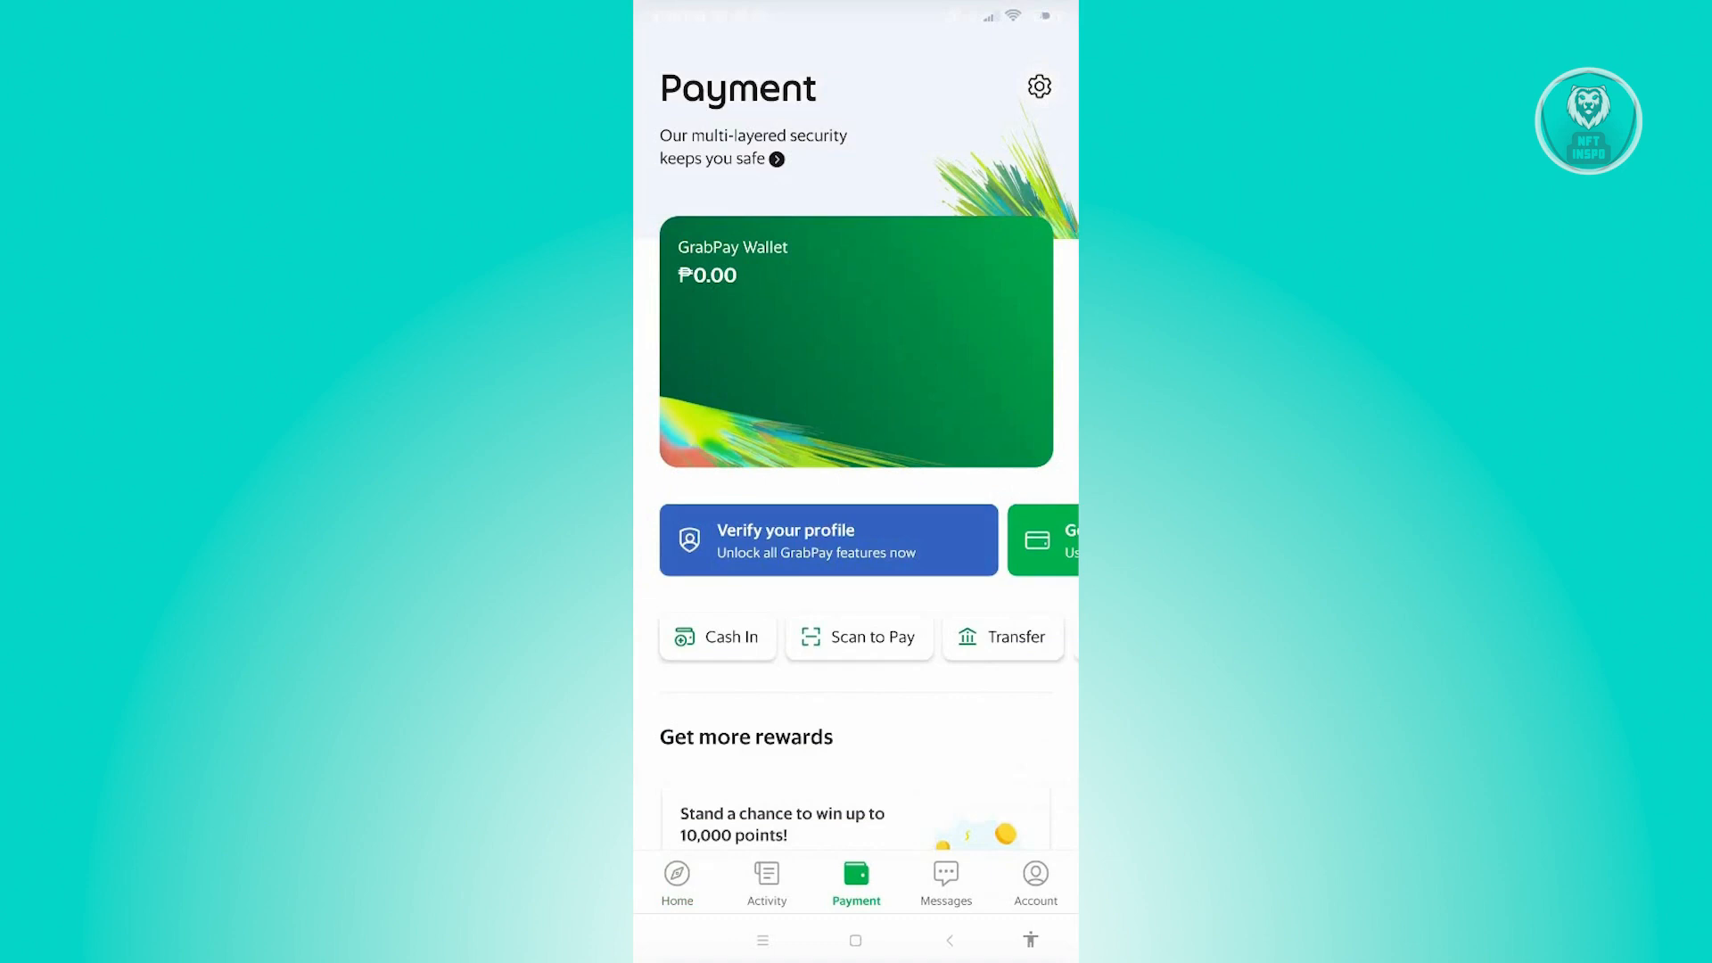
Start GrabPay profile verification from the 'Verify your profile' banner, reaching the Source of funds form
click(828, 539)
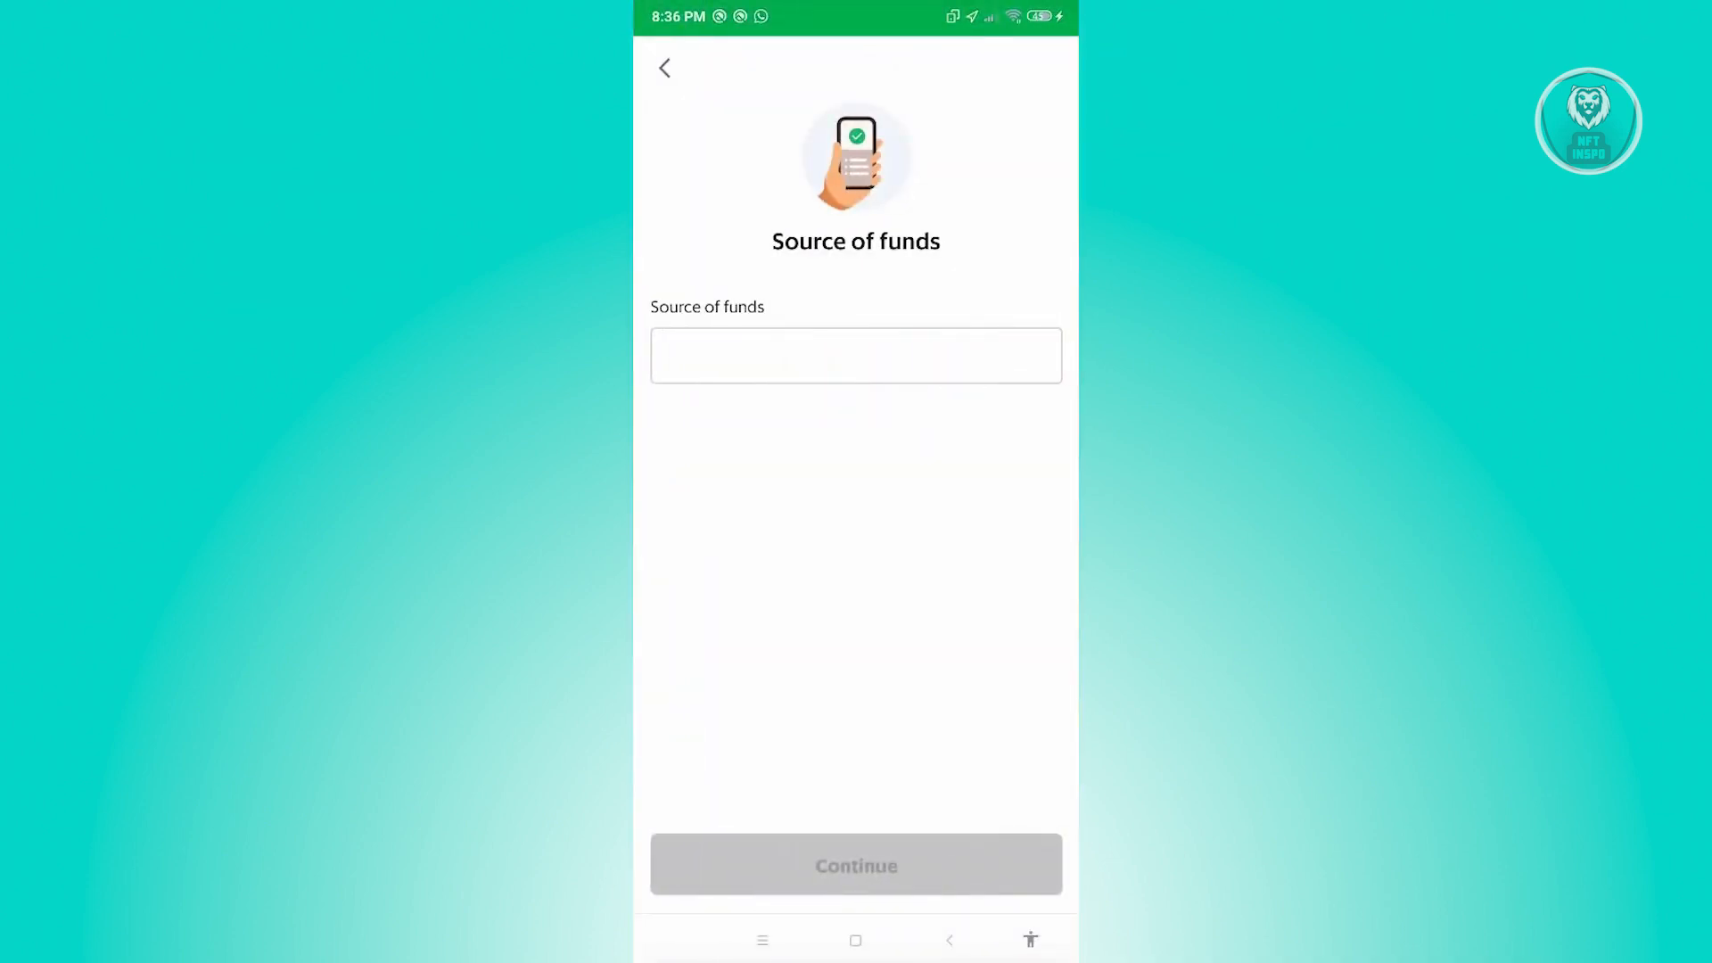